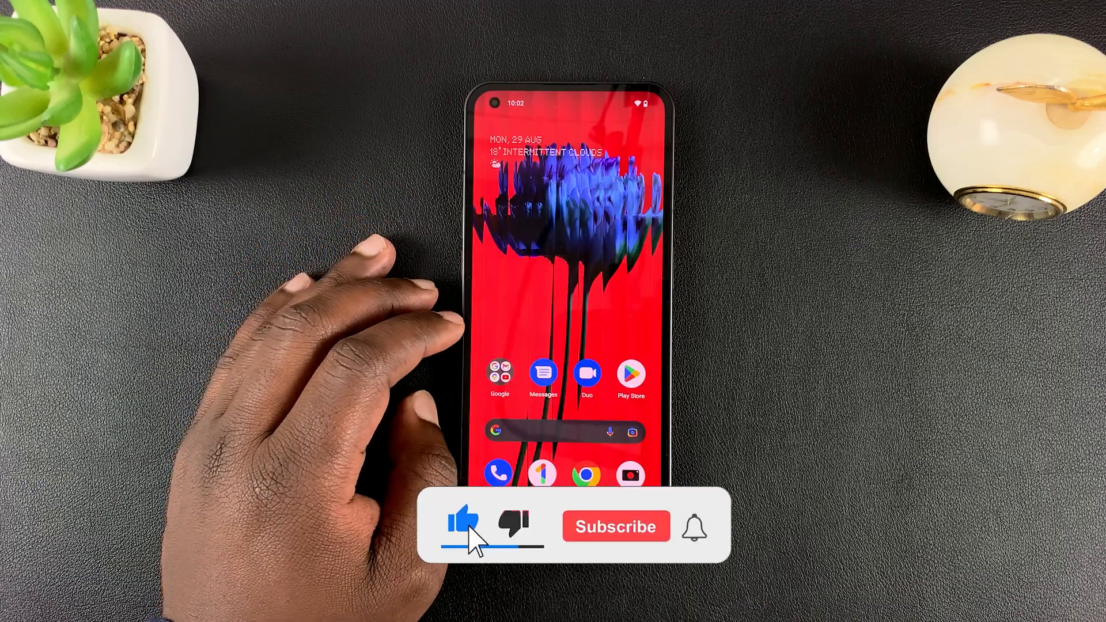
# Step: Launch the Settings app from the Nothing OS home screen
pyautogui.click(615, 526)
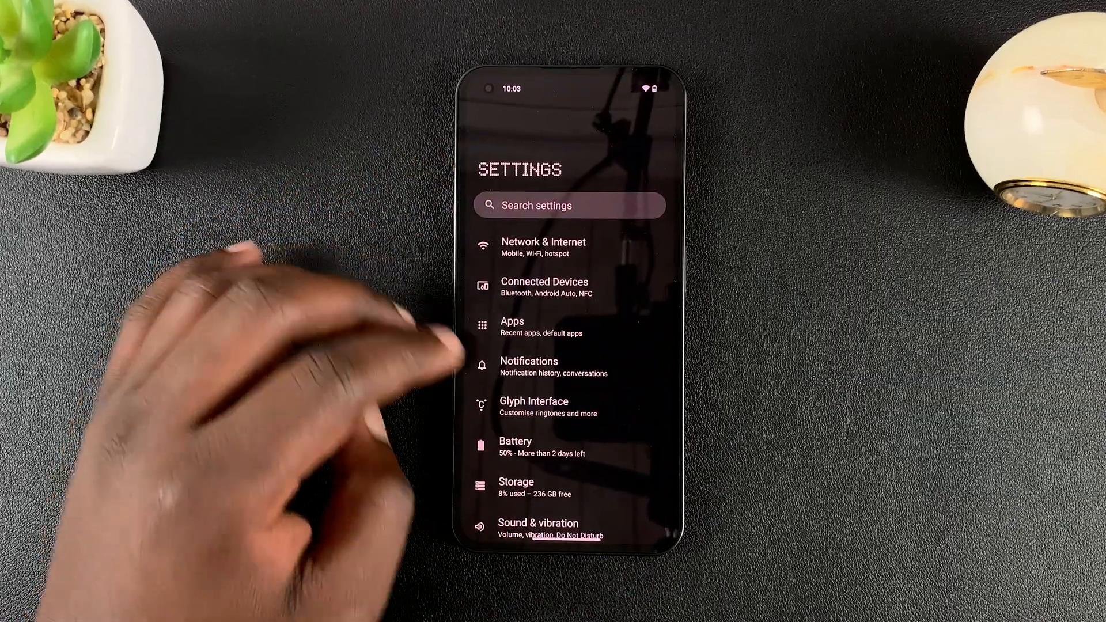
# Step: Go to the System page from the Settings list
pyautogui.scroll(-3)
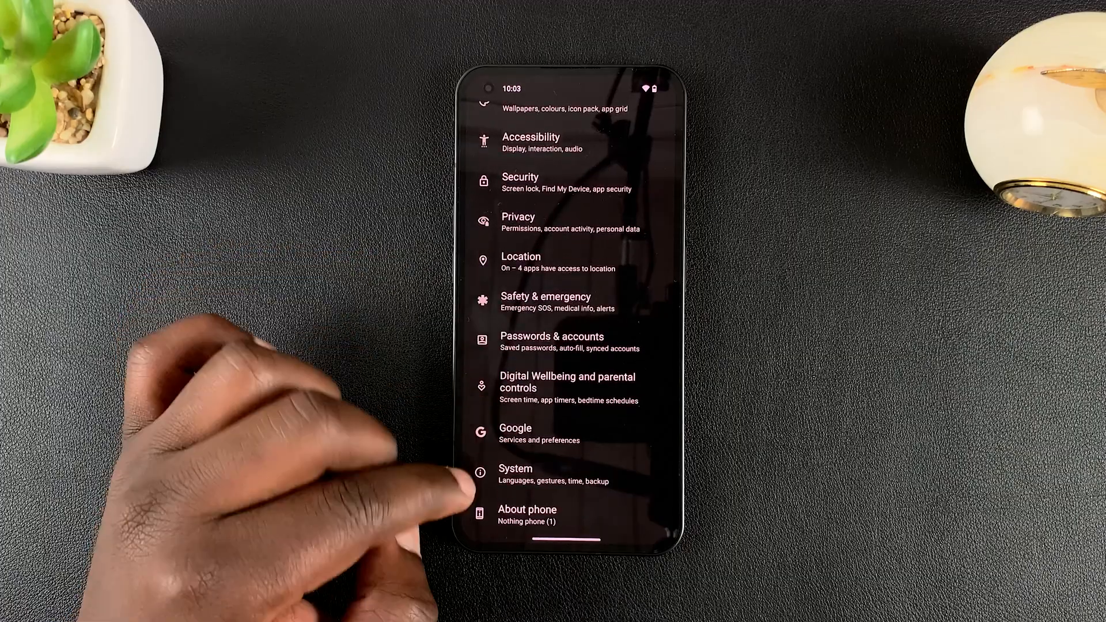
pyautogui.click(515, 469)
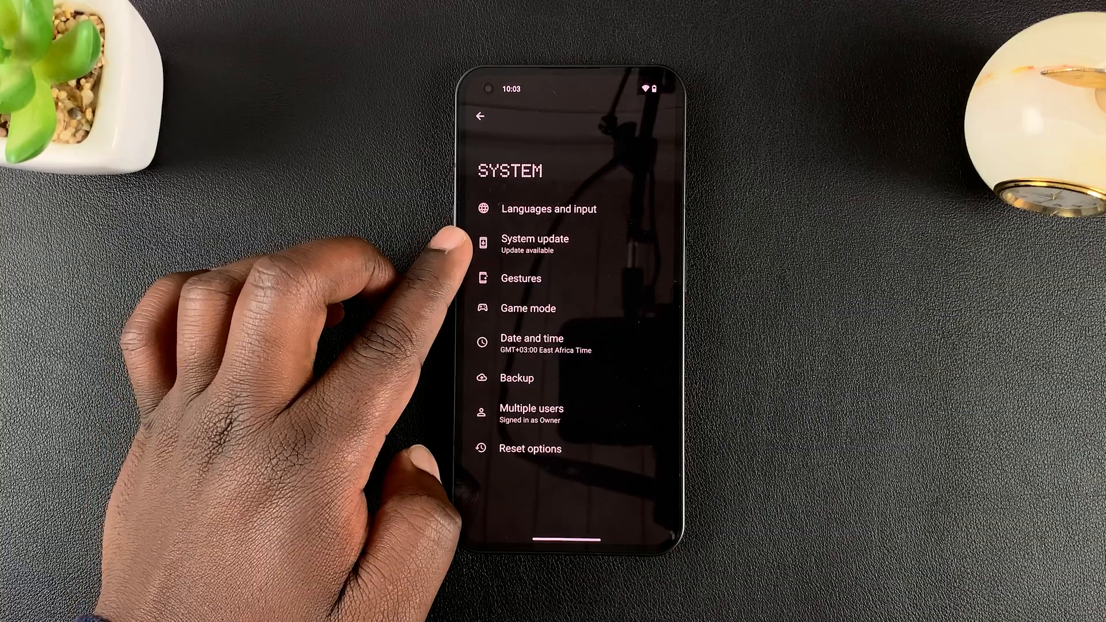
# Step: View the available System update with its what's-new list
pyautogui.click(534, 239)
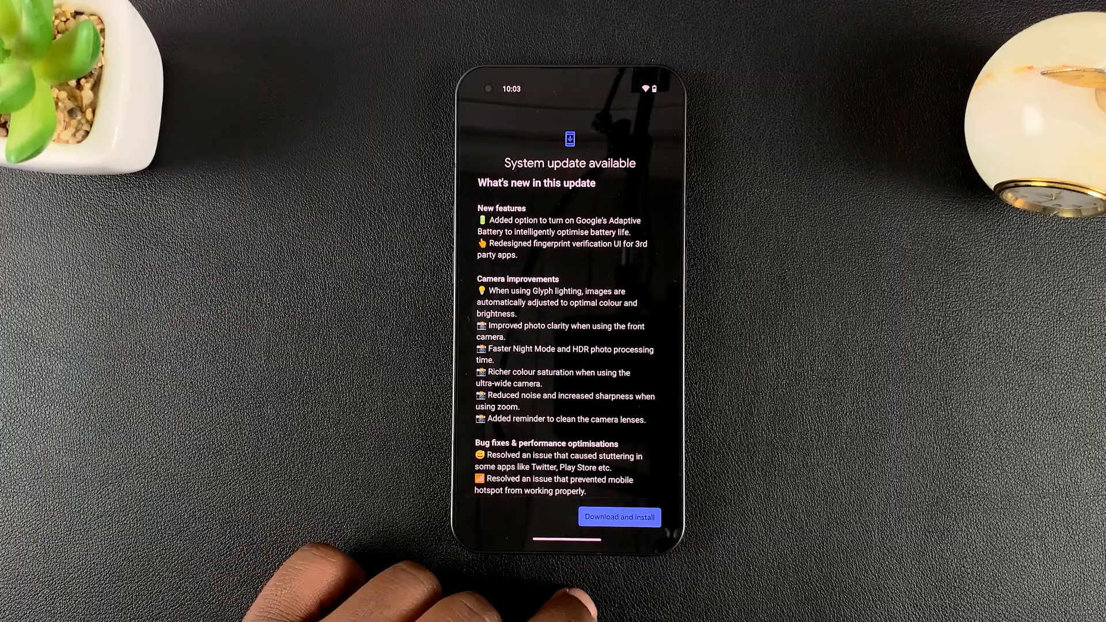
# Step: Download and install the 128 MB update until Restart now is offered
pyautogui.click(619, 517)
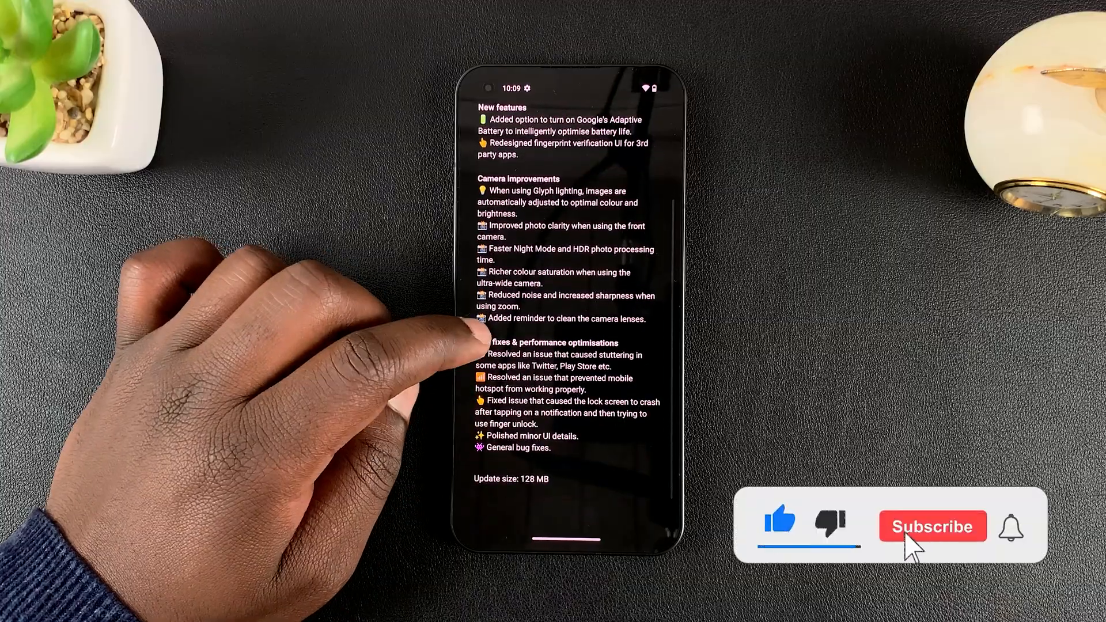
pyautogui.click(932, 527)
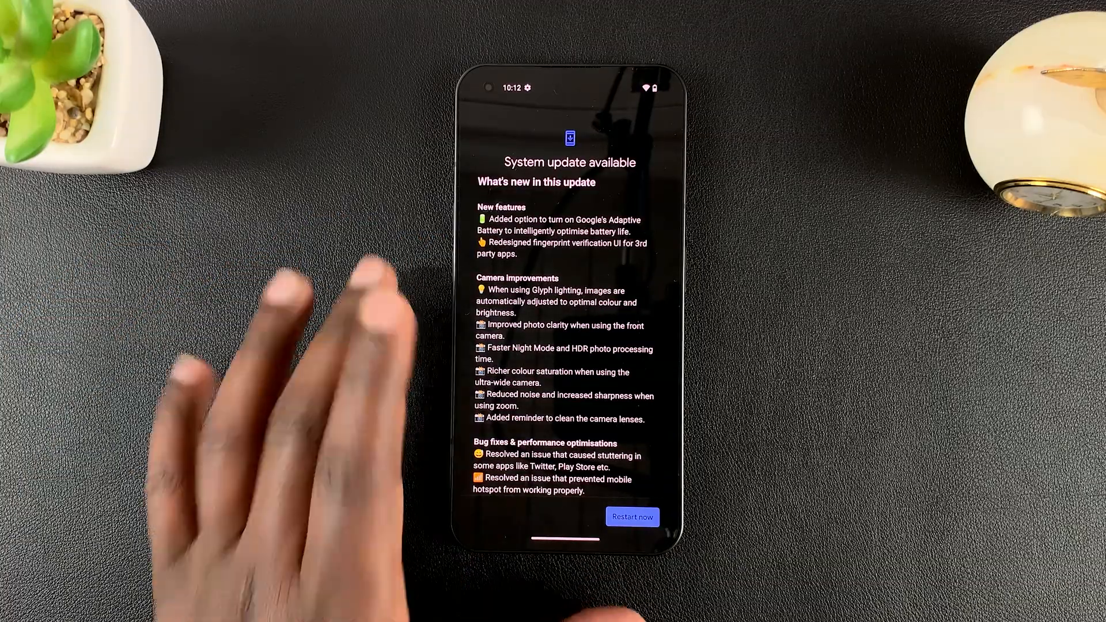
# Step: Restart the phone now to apply the installed update
pyautogui.click(632, 516)
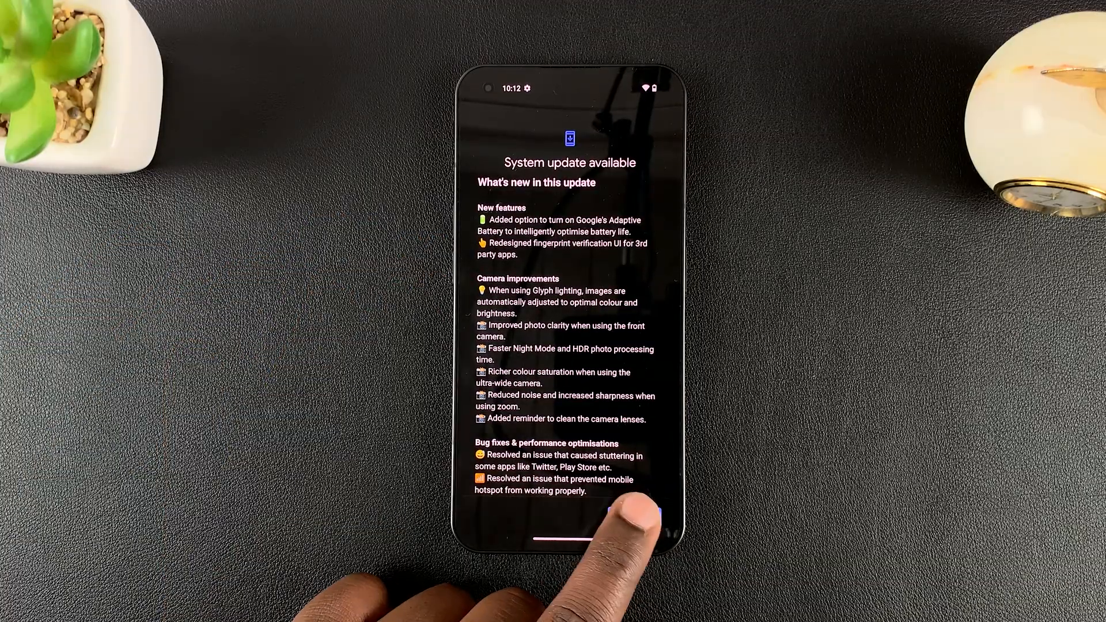
pyautogui.click(627, 507)
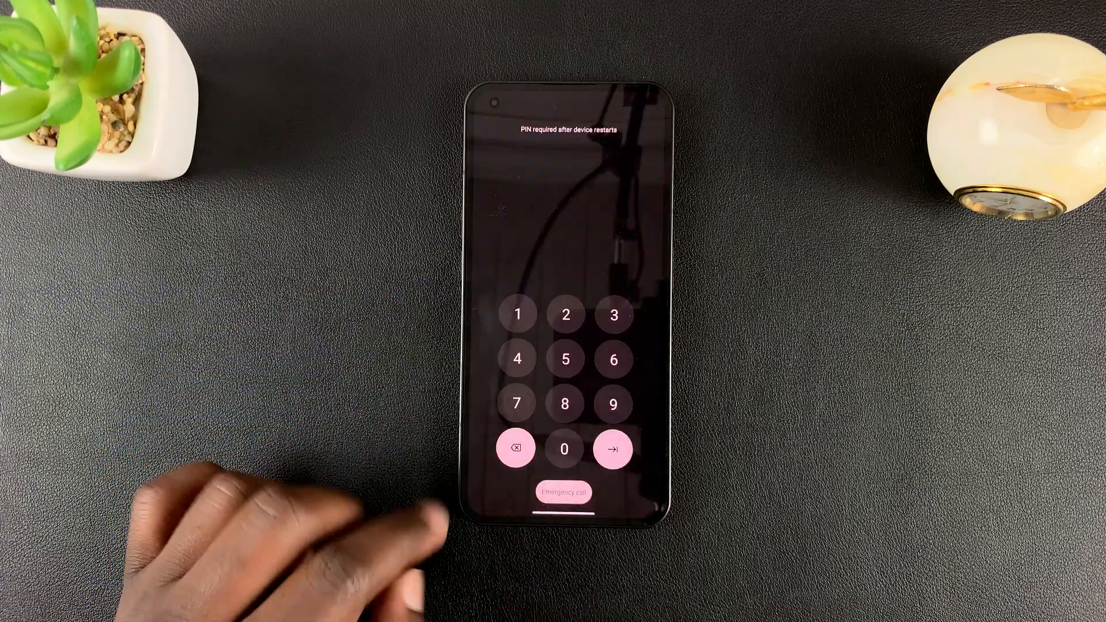
# Step: Enter the first PIN digit on the post-restart lock screen
pyautogui.click(518, 314)
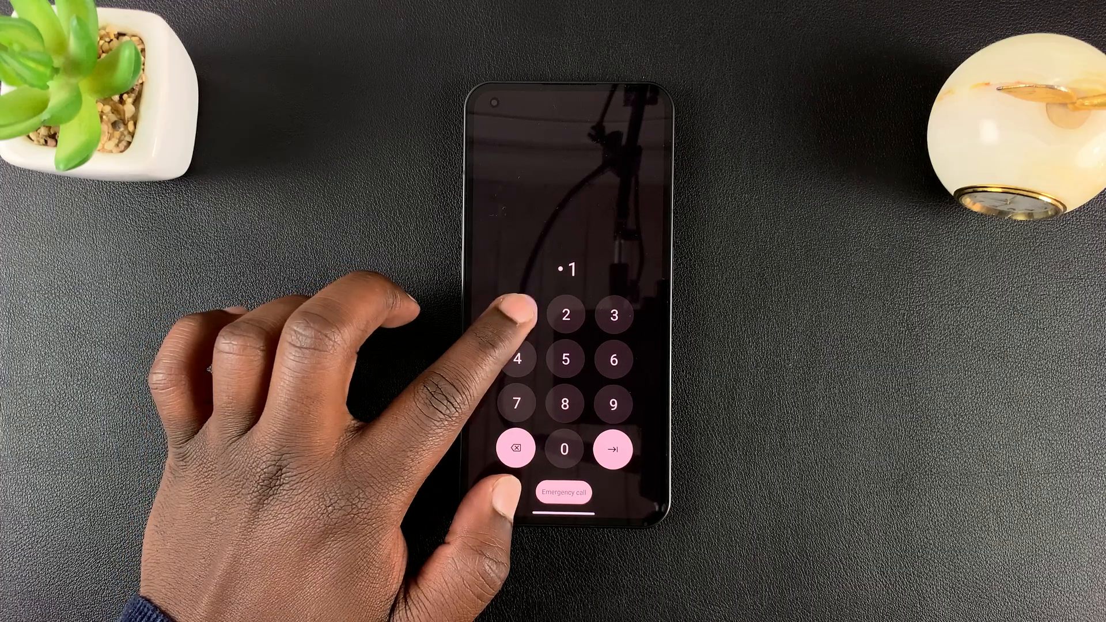